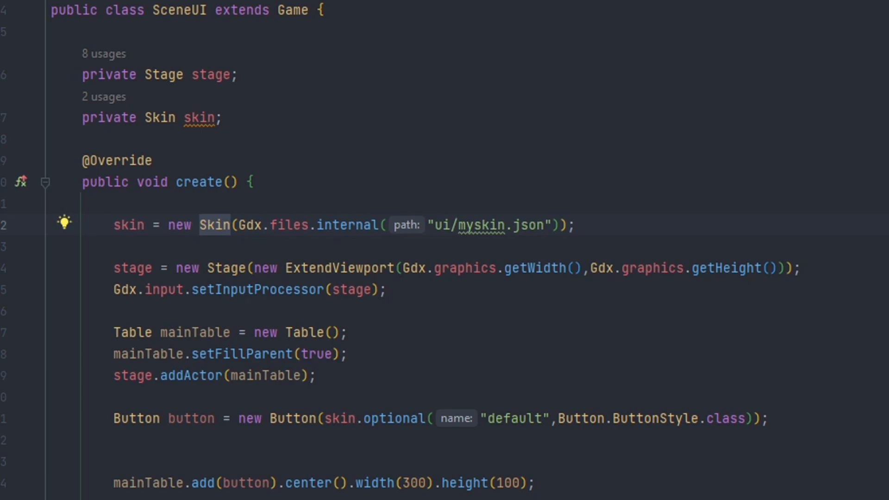
Step: Switch to Edge and scroll the Skin Composer page down to its Download, Source Code and Guide links
click(224, 225)
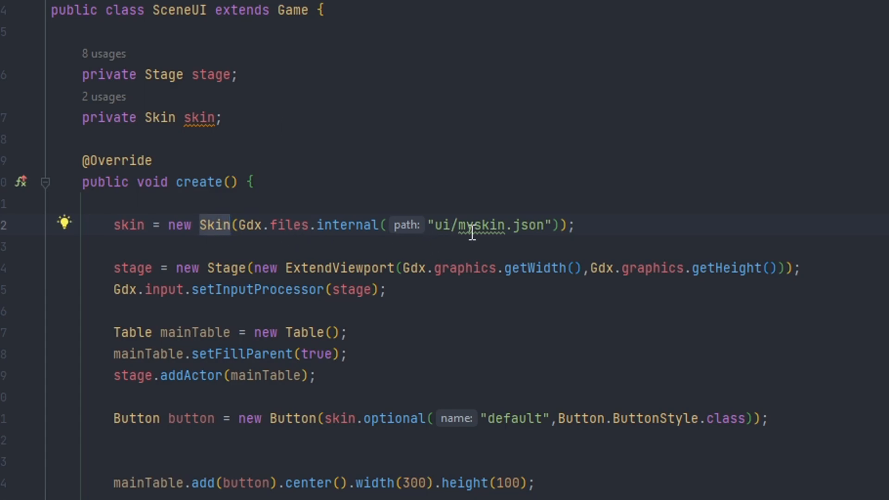
mouse_move(587, 237)
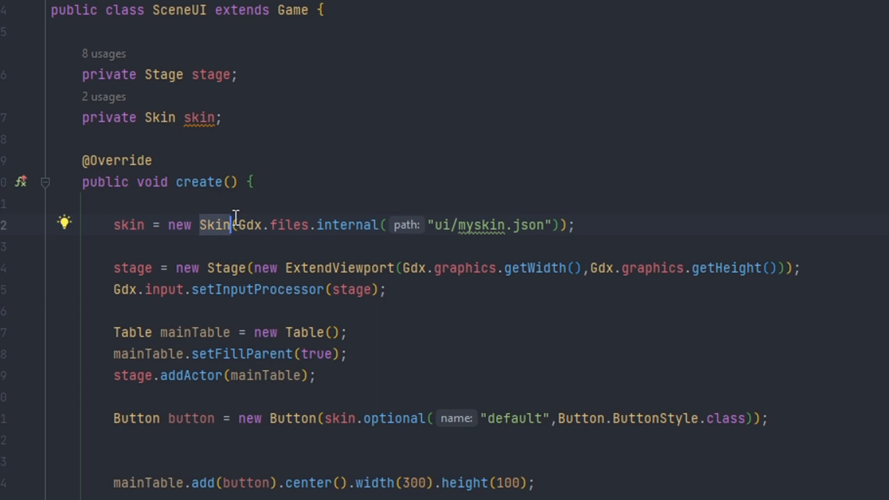
mouse_move(415, 324)
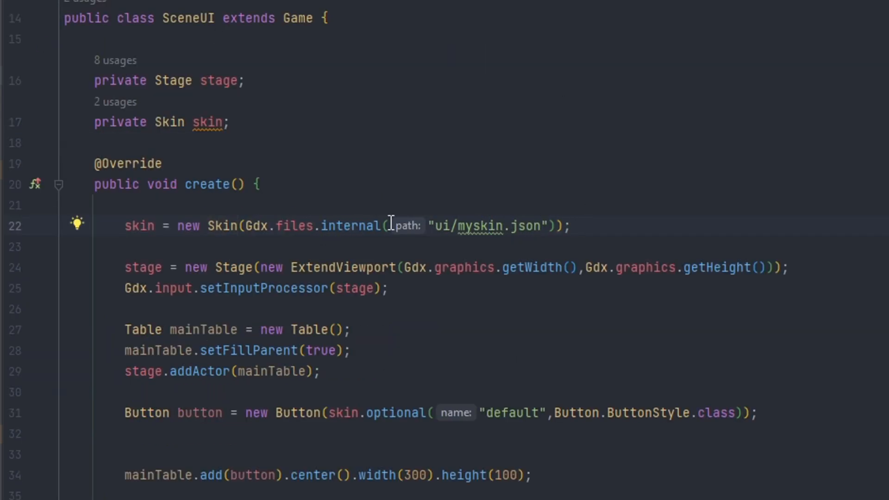
double_click(524, 226)
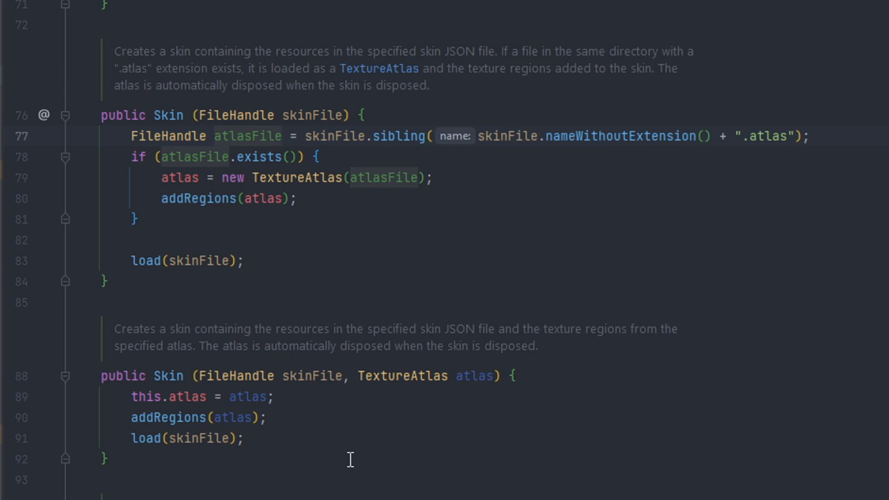
mouse_move(468, 380)
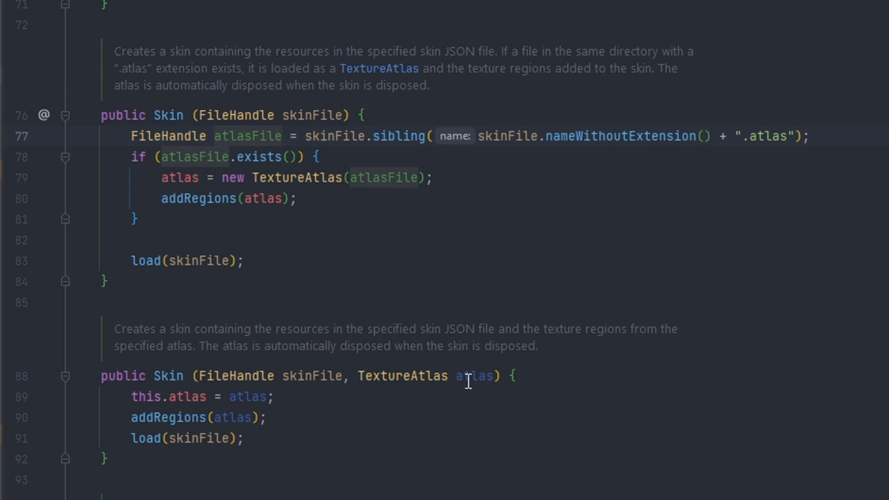
click(473, 376)
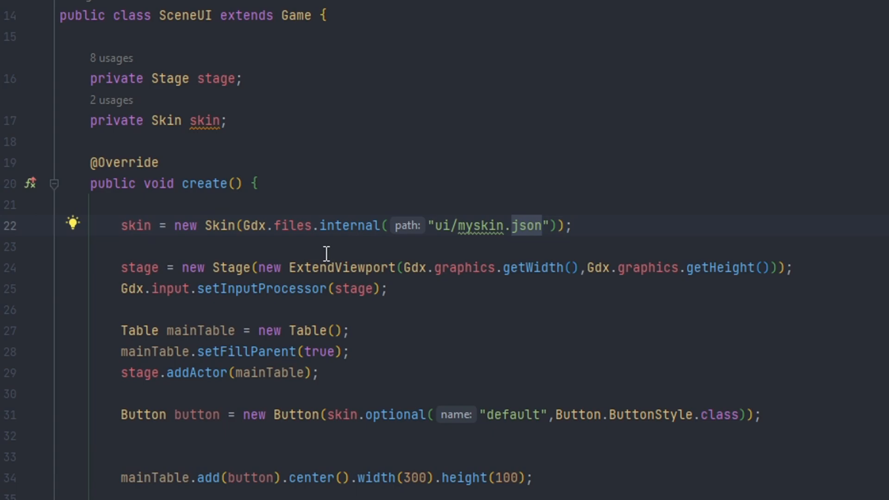
mouse_move(314, 414)
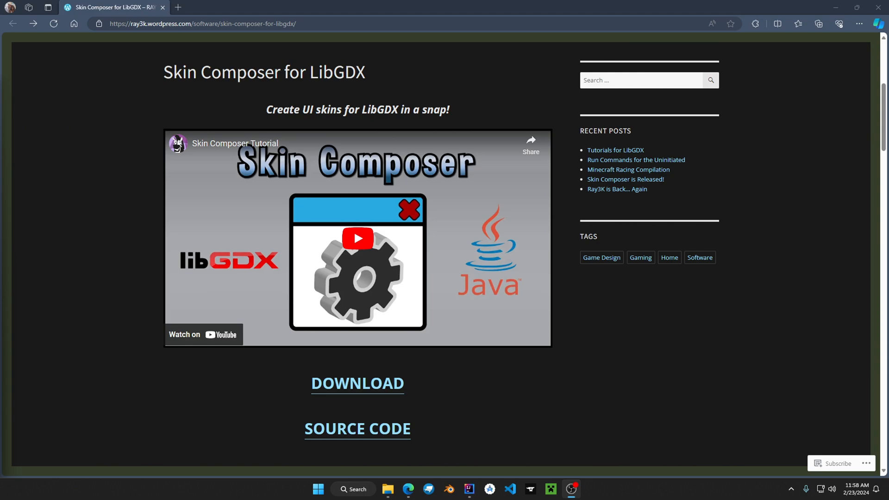
mouse_move(514, 176)
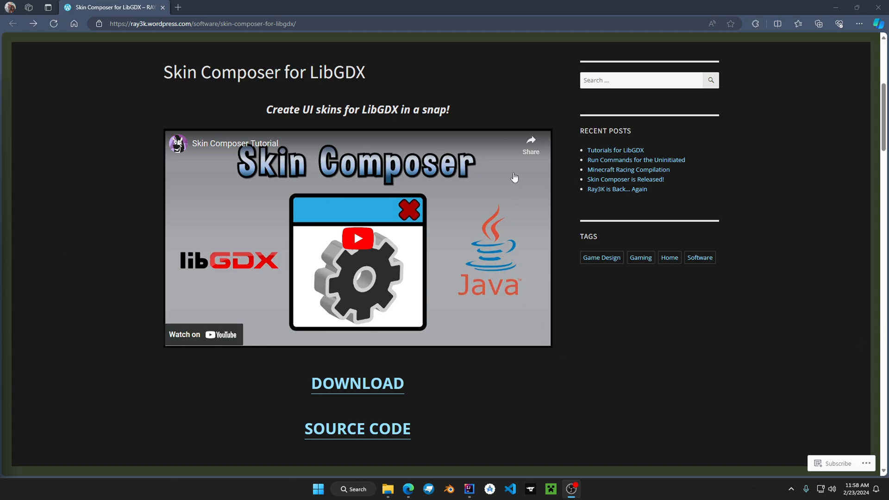
mouse_move(533, 388)
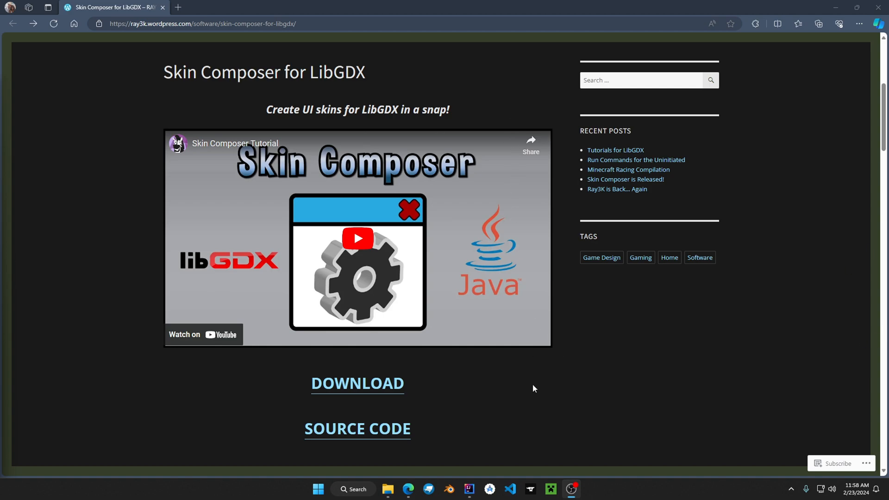
mouse_move(217, 159)
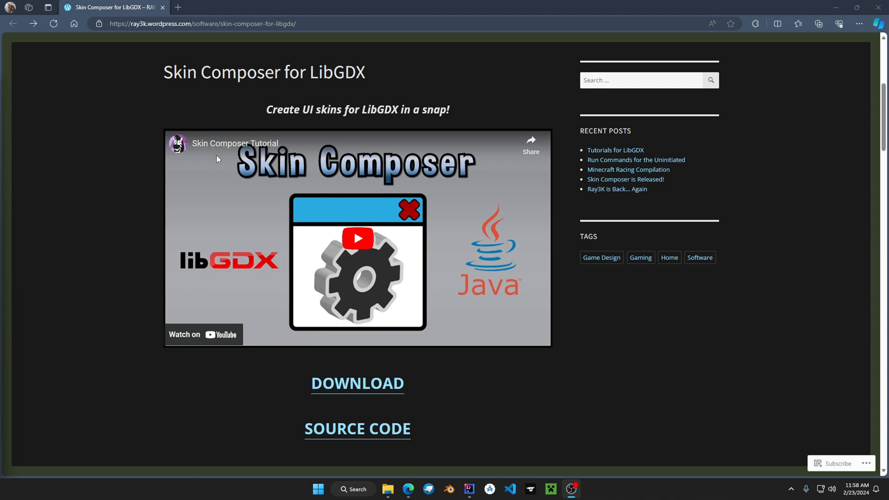
mouse_move(481, 164)
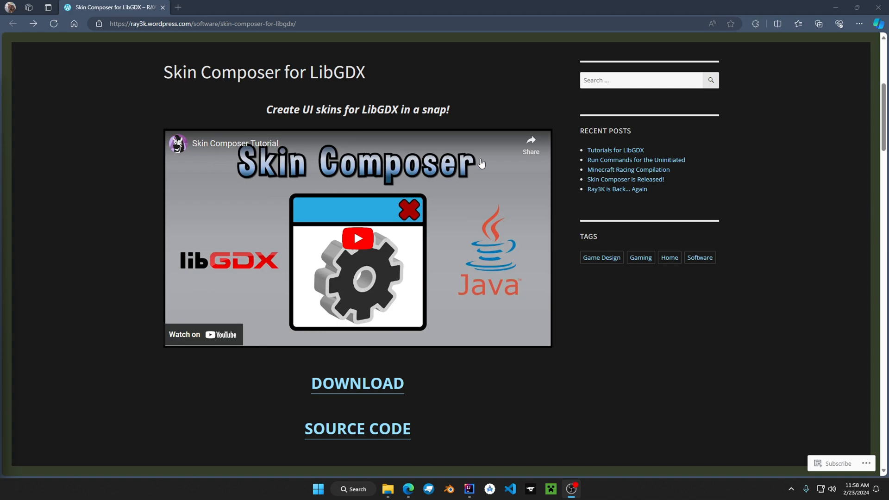
scroll(down, 3)
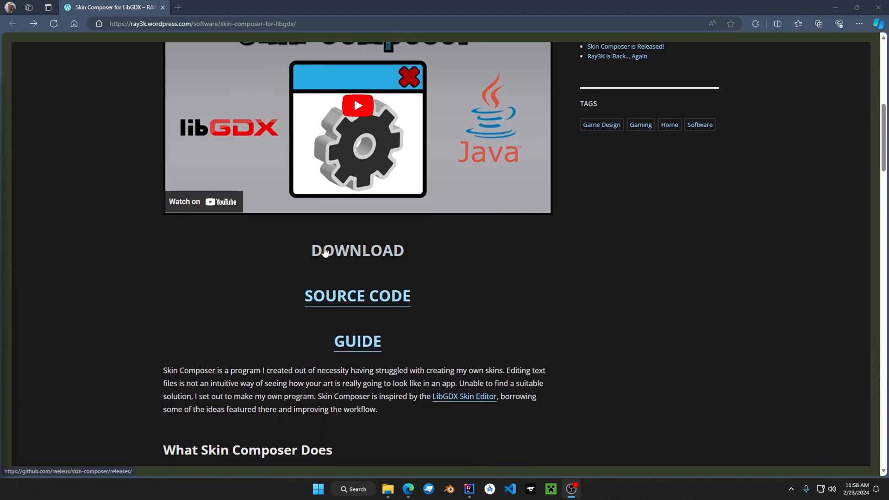
Step: Download SkinComposer.jar from the ver. 56 GitHub release and show it in the downloads list
click(358, 251)
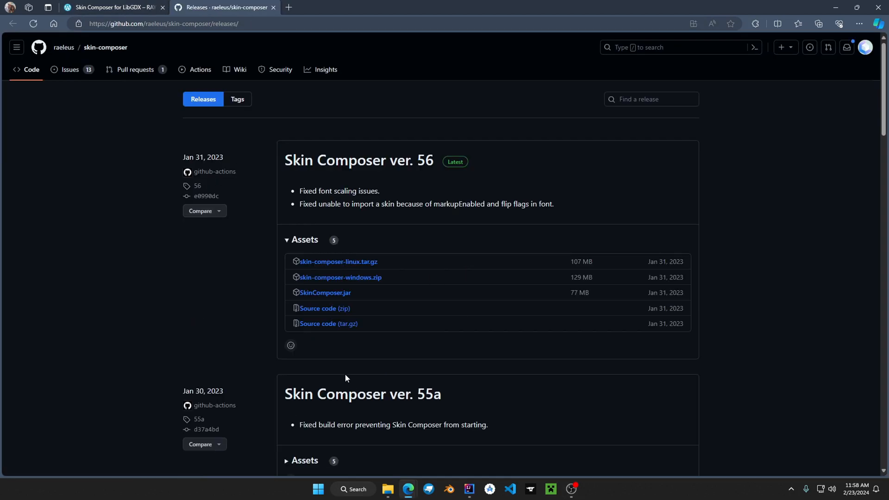
mouse_move(404, 254)
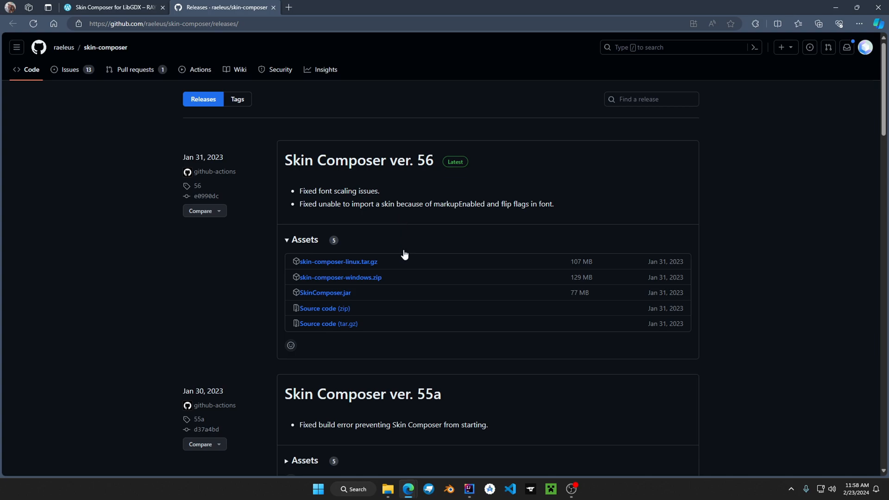
mouse_move(419, 293)
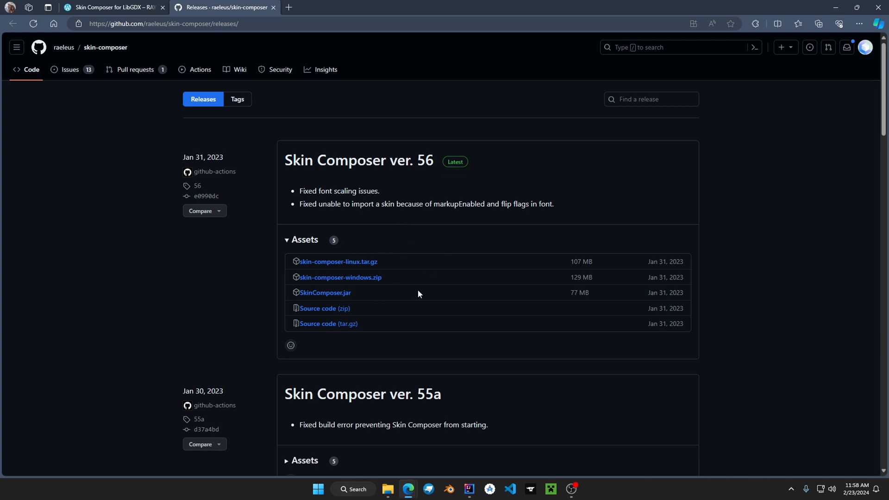
mouse_move(393, 287)
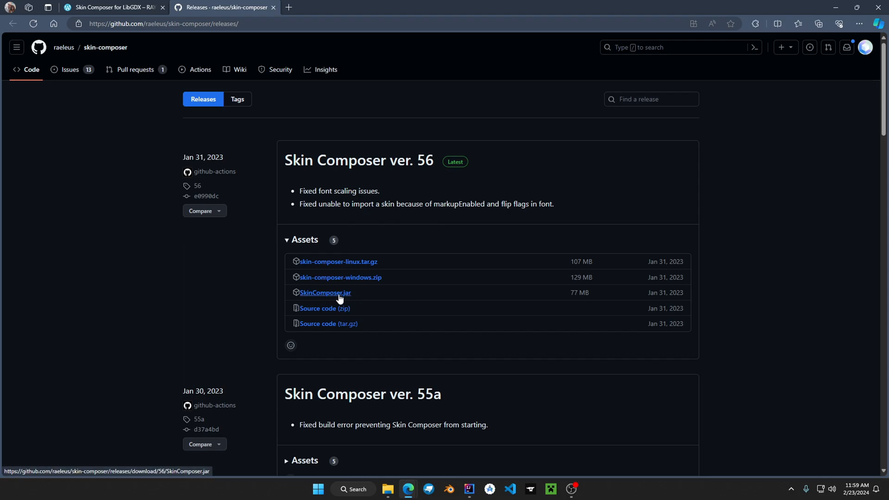
click(325, 294)
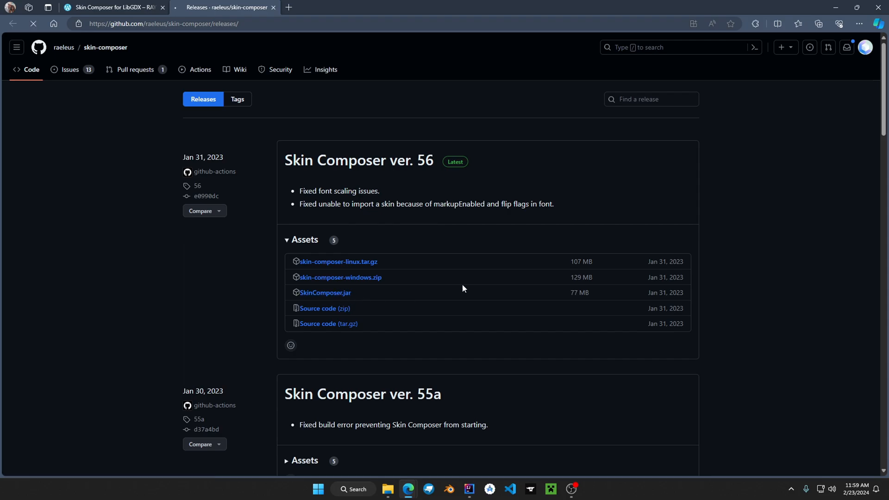
click(818, 24)
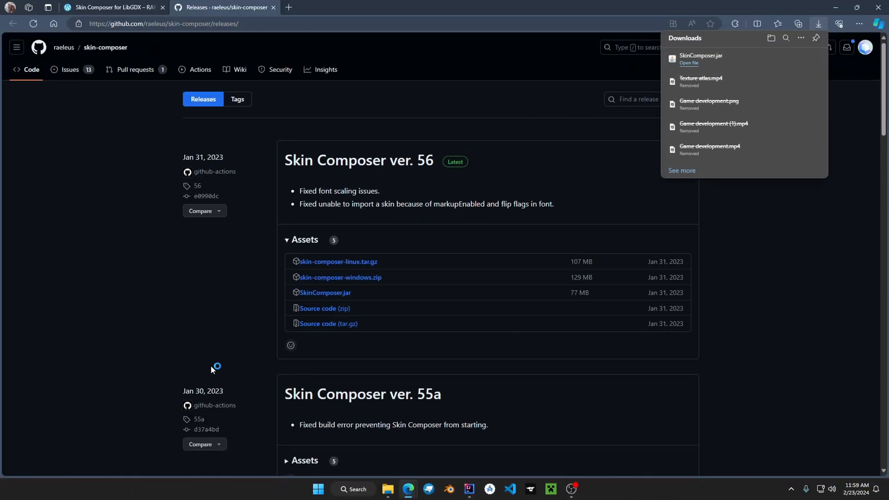
Step: Launch SkinComposer.jar and start a new empty skin project
click(688, 63)
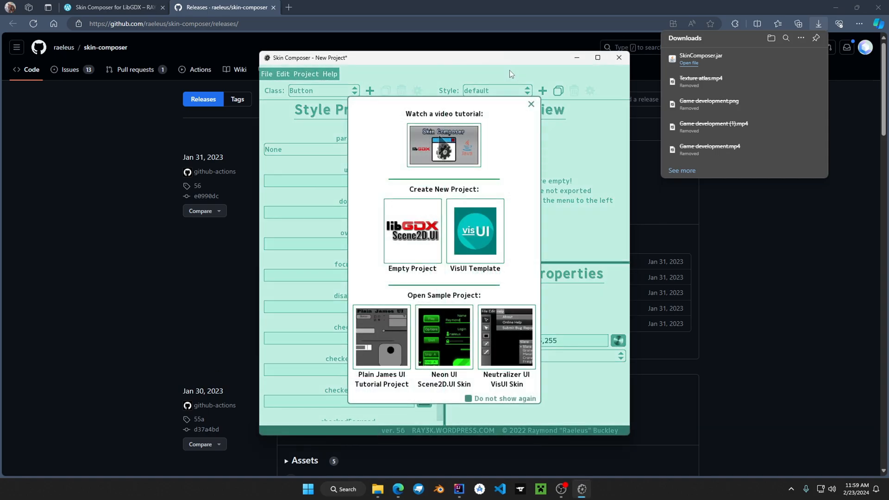
mouse_move(580, 120)
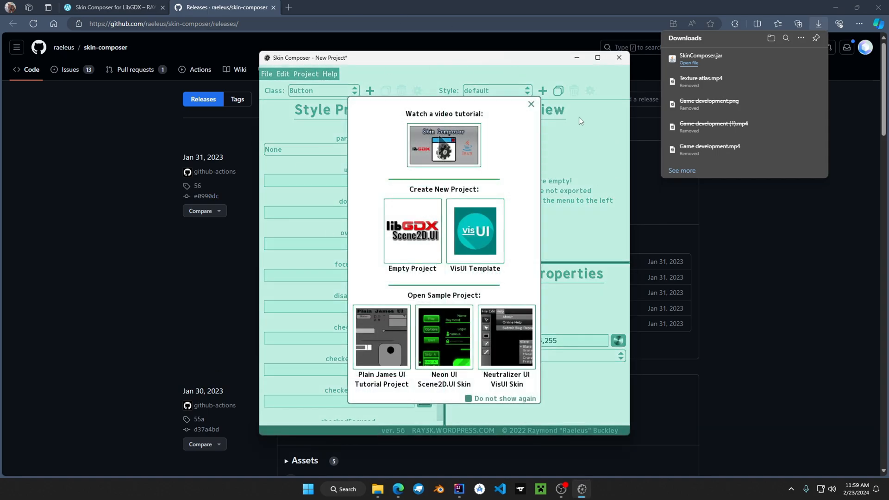
click(531, 105)
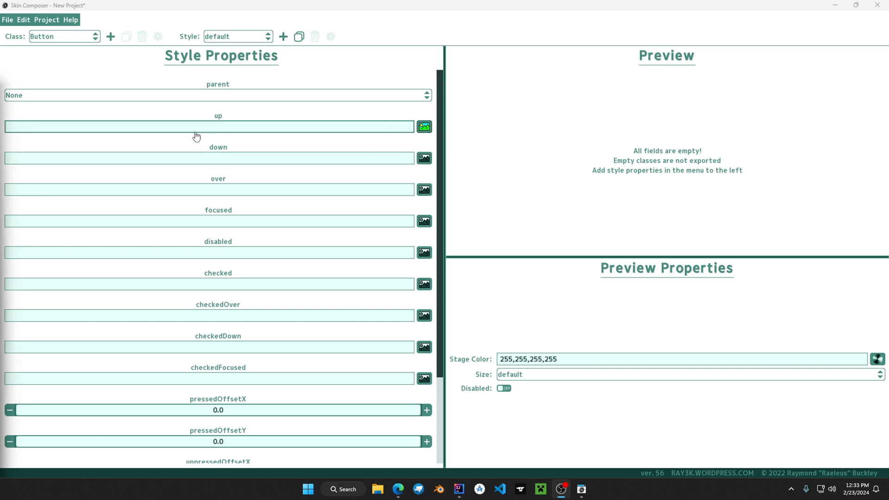
Step: From the Button up-state drawable picker, begin adding a new 9-patch drawable
click(423, 127)
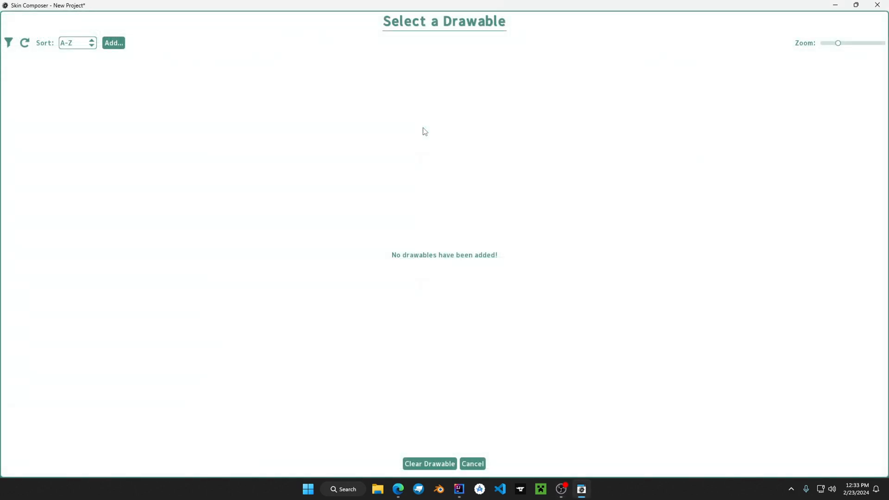
mouse_move(357, 57)
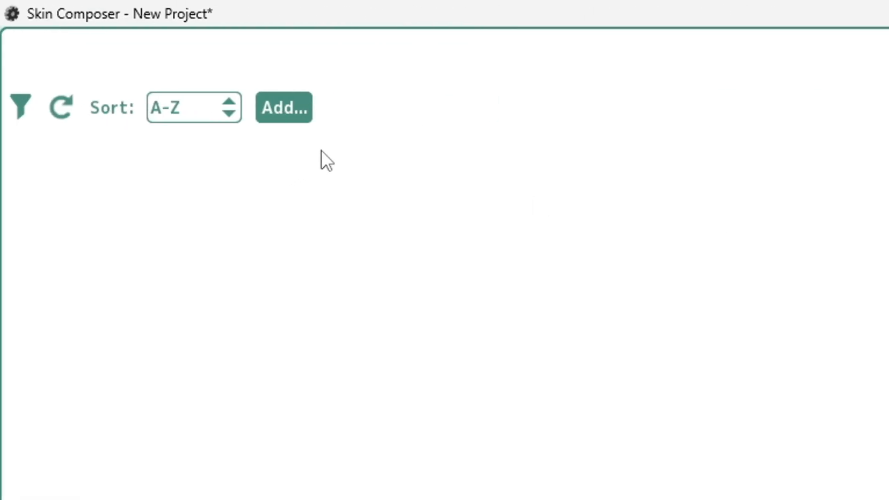
click(284, 108)
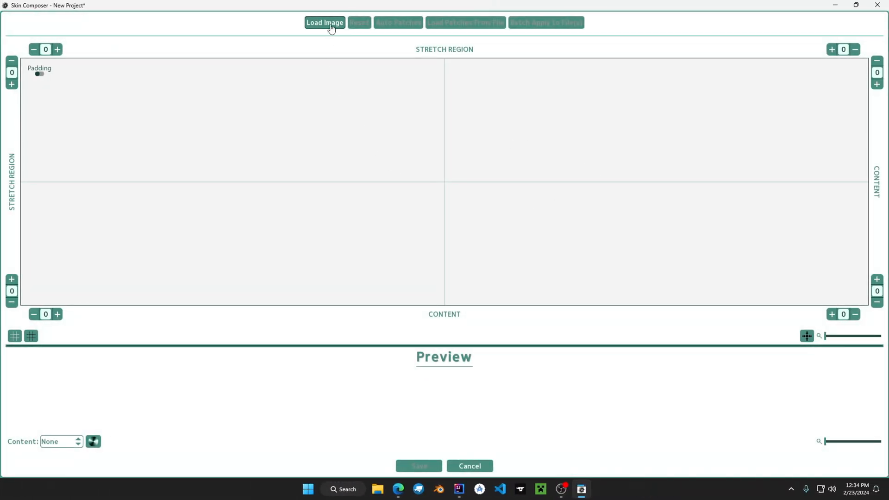
Step: Load button.png into the nine-patch editor, set its stretch and content regions, and save it
click(324, 22)
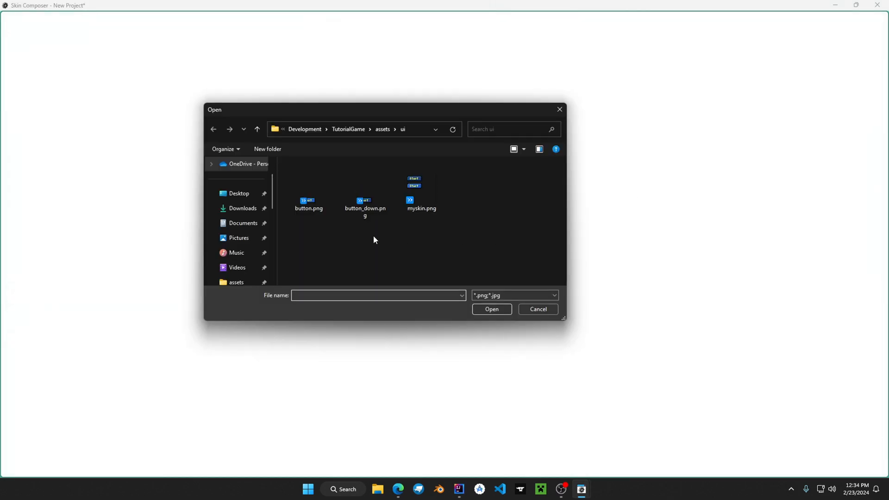
click(308, 186)
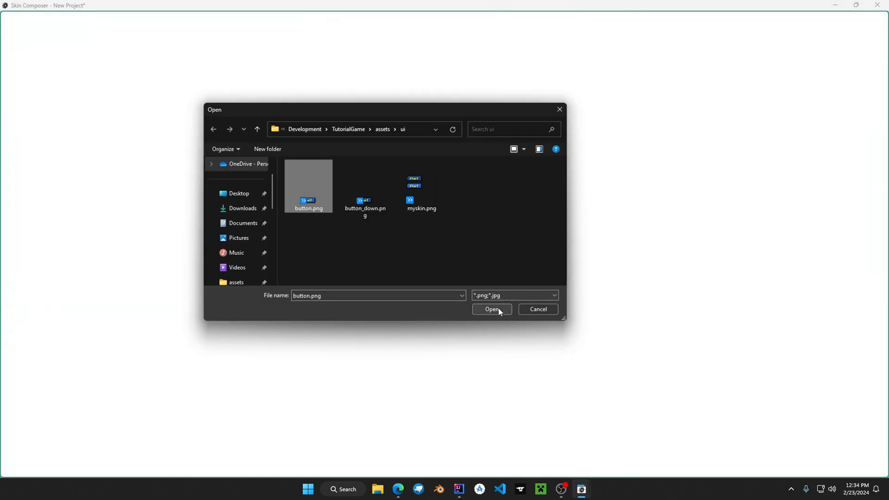
click(491, 309)
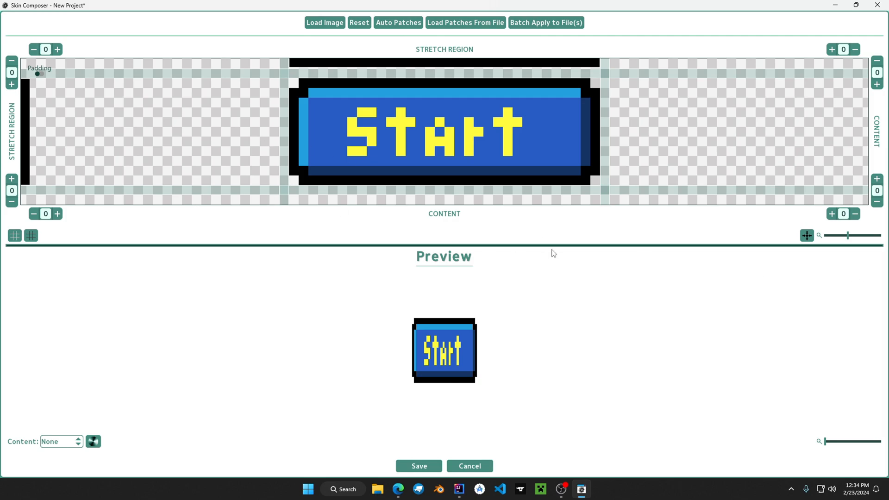
mouse_move(443, 245)
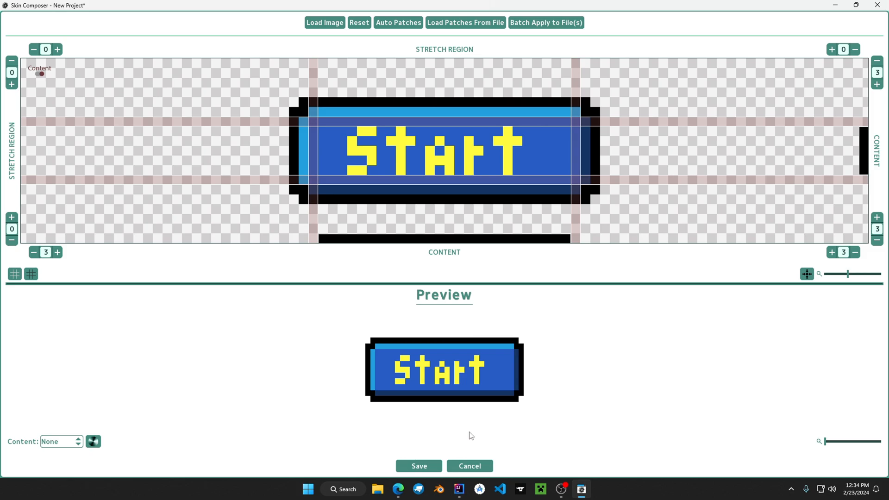
click(418, 466)
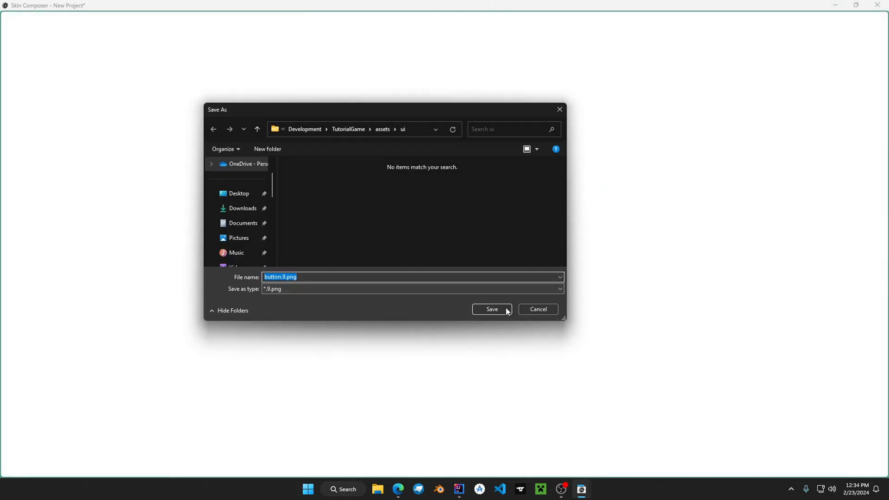
Step: Save the nine-patch as button.9.png for the up state and set the stage colour to black (0,0,0,255)
click(490, 309)
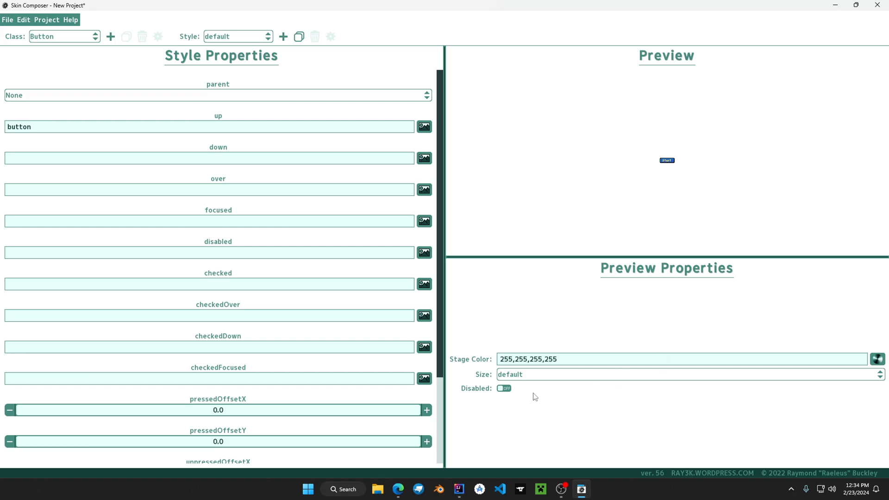
click(877, 360)
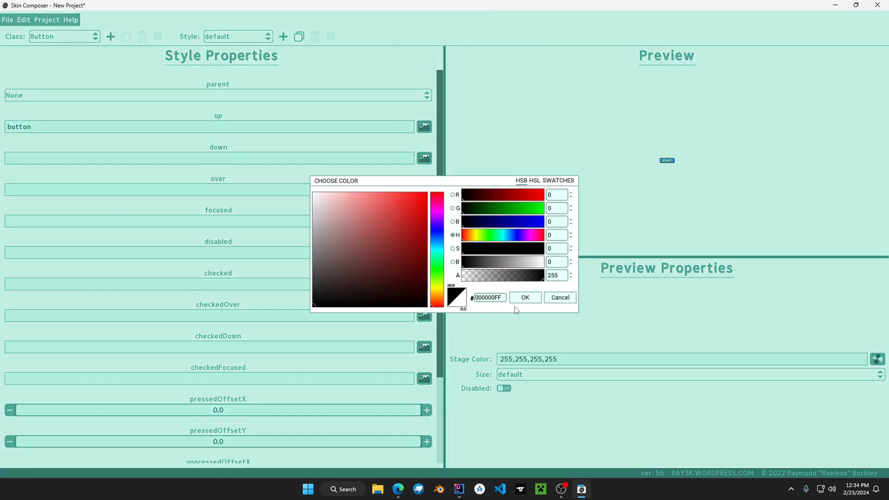
click(524, 297)
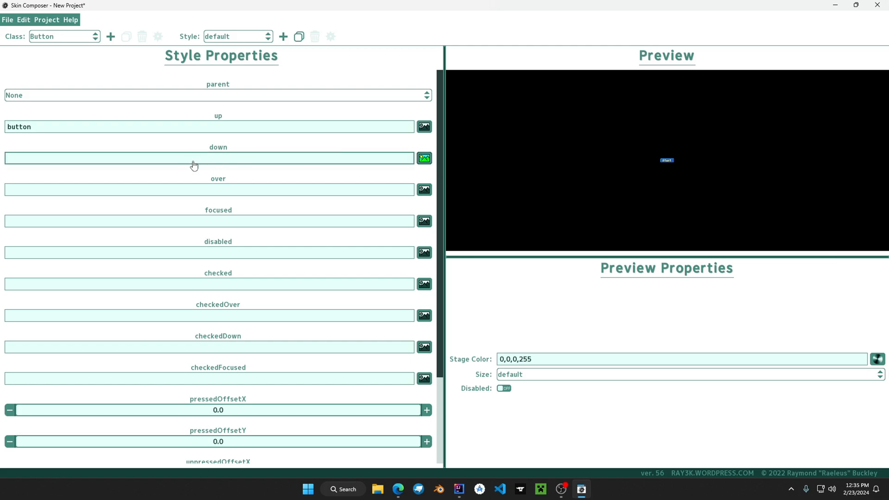
Step: Create a button_down nine-patch from button_down.png with its regions set as the down drawable
click(424, 158)
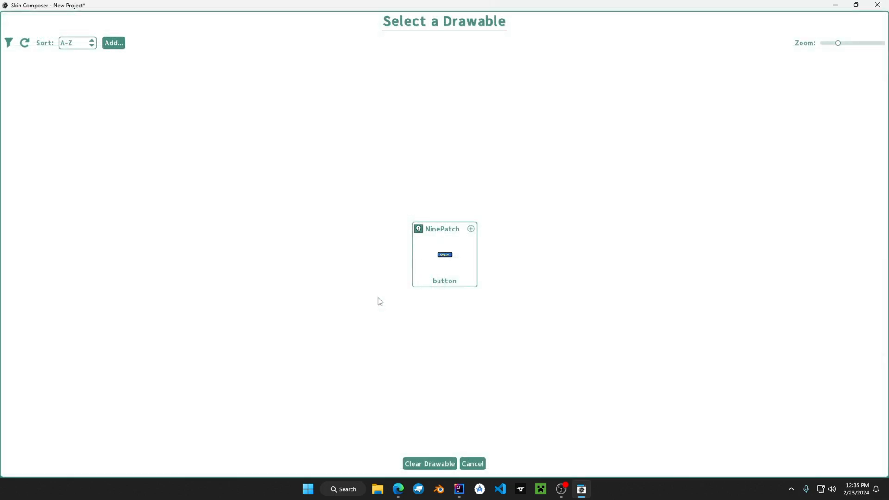
click(113, 43)
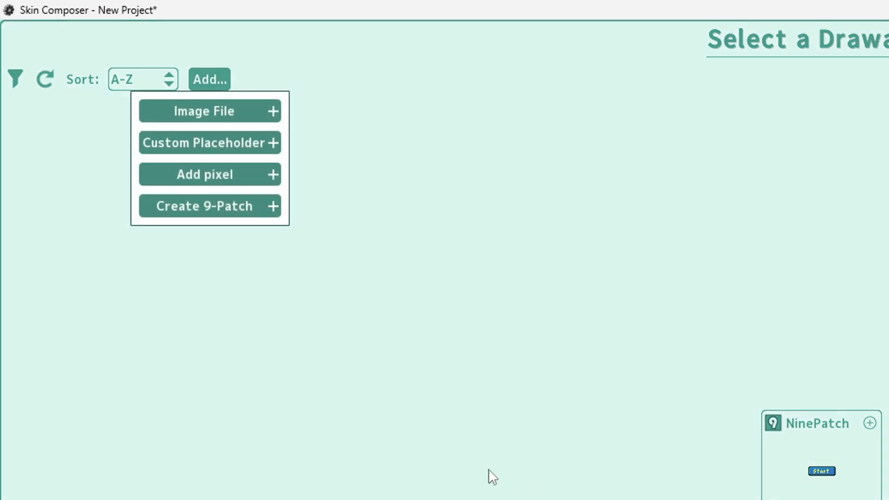
mouse_move(199, 174)
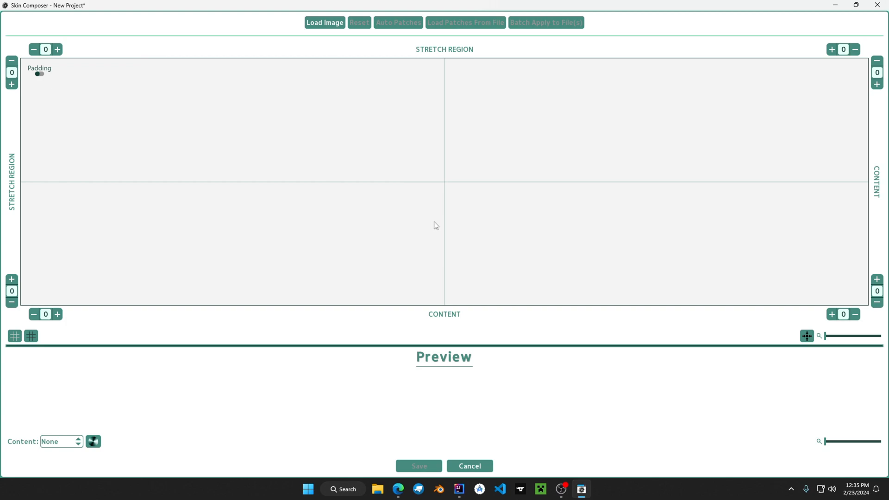
click(324, 22)
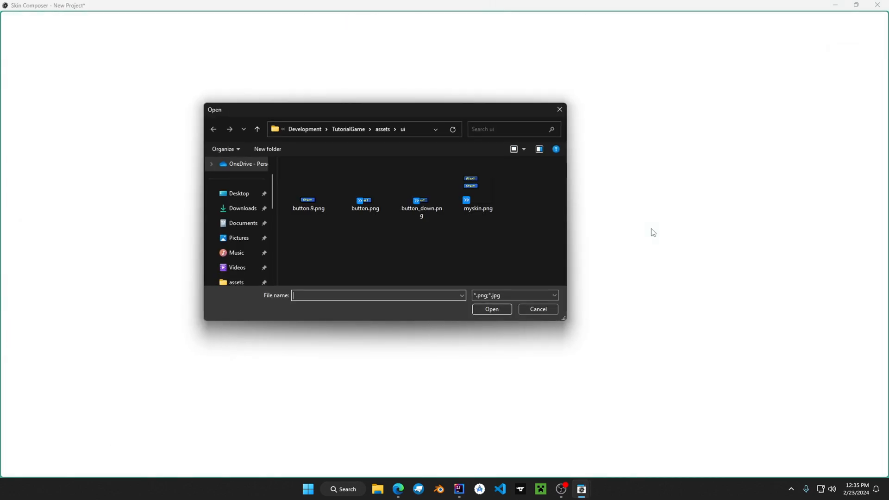
click(421, 203)
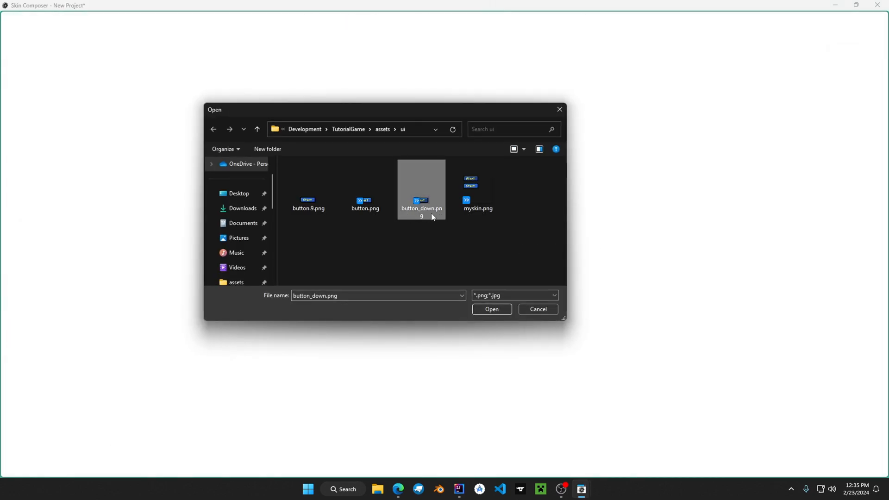
click(491, 310)
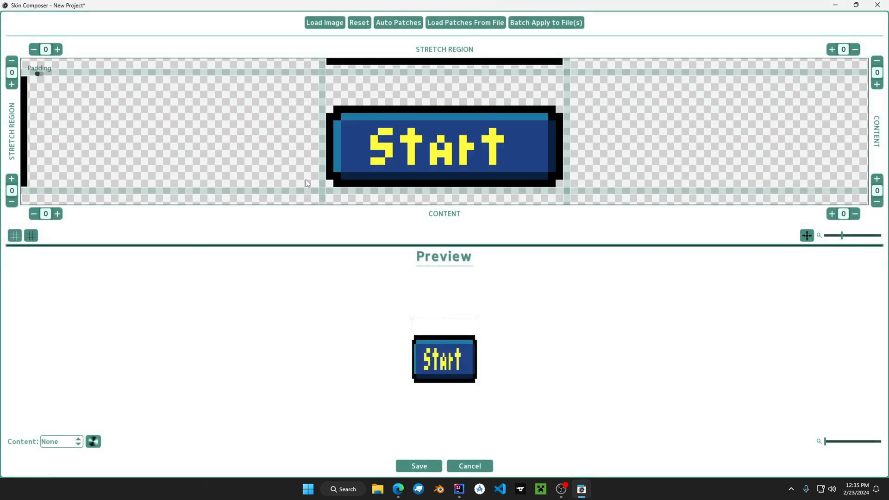
mouse_move(374, 81)
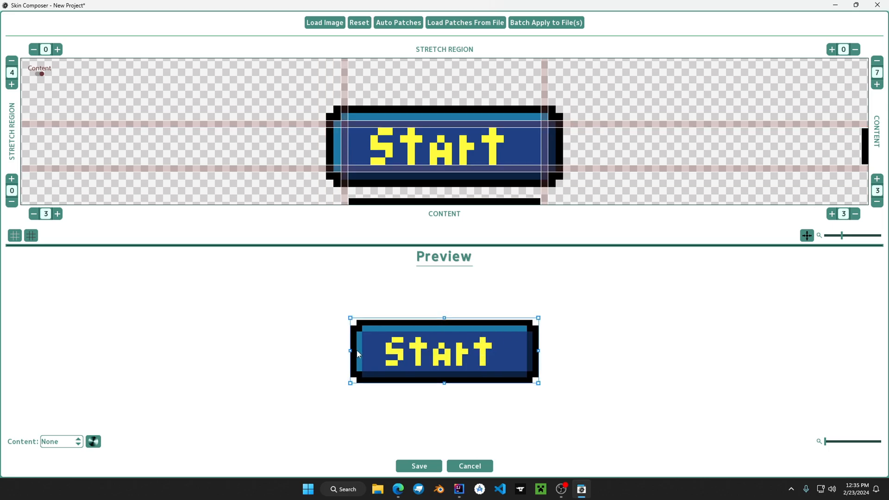
click(418, 466)
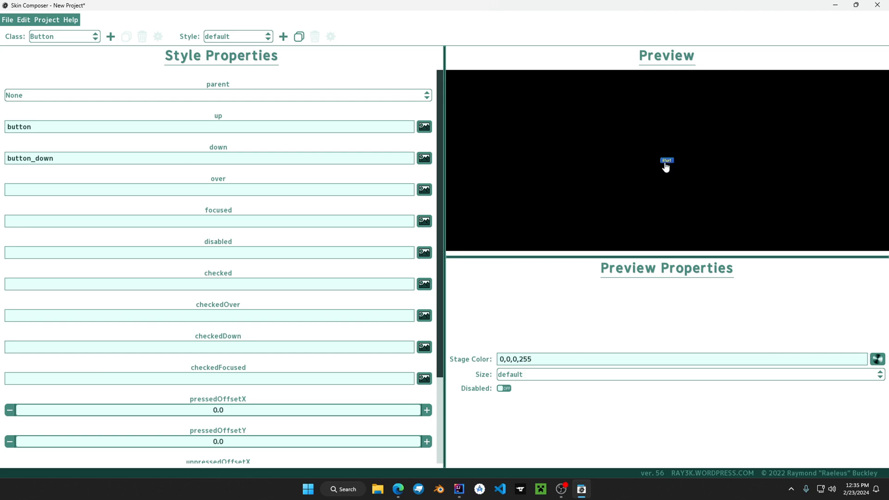
mouse_move(676, 233)
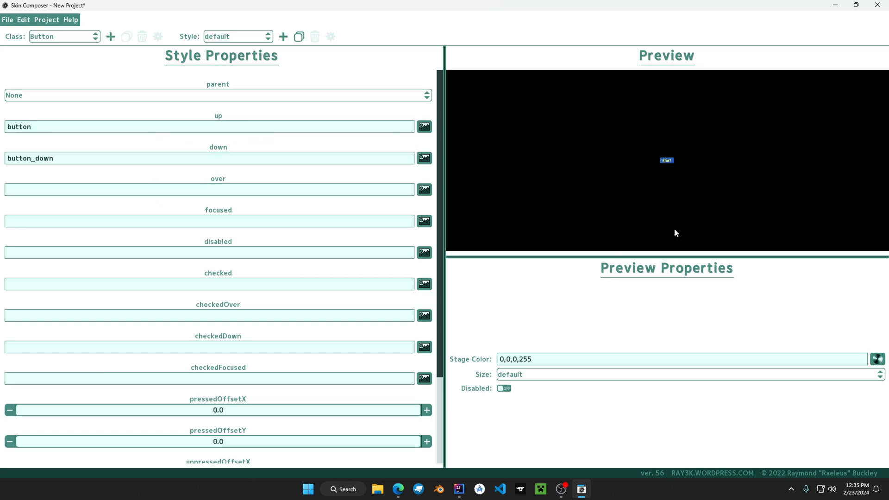
Step: Set the preview size to large so the Start button shows enlarged on the black stage
click(686, 374)
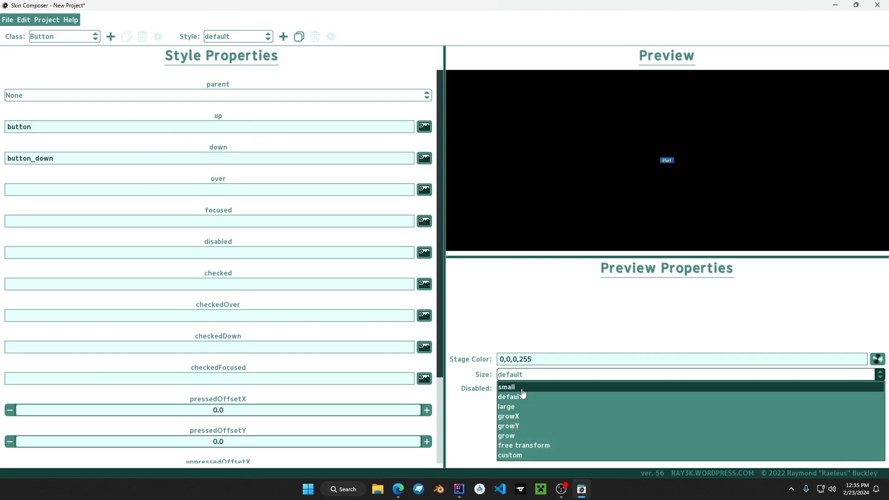
click(506, 406)
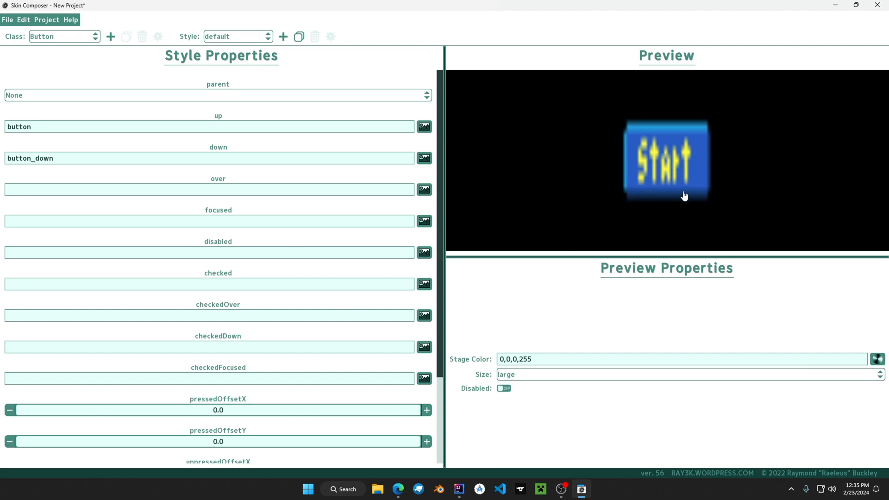
mouse_move(744, 203)
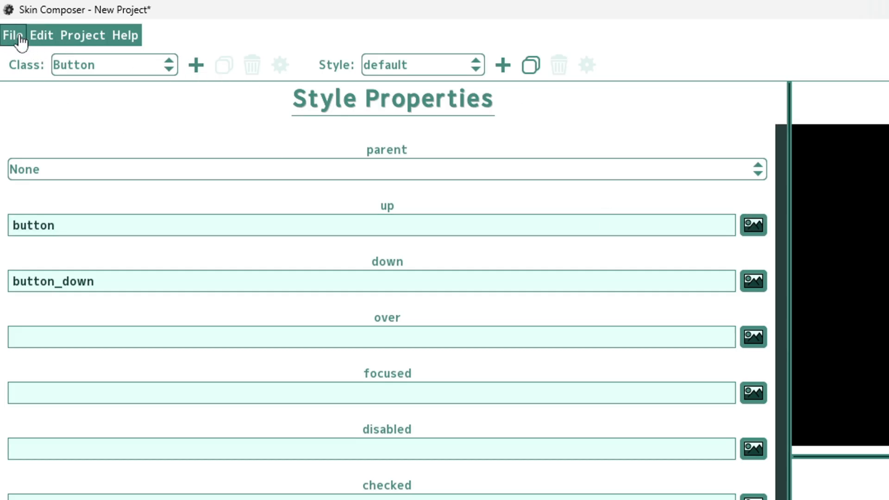
Step: Export the skin as buttonStyle.json into Development/TutorialGame/assets/ui
click(12, 35)
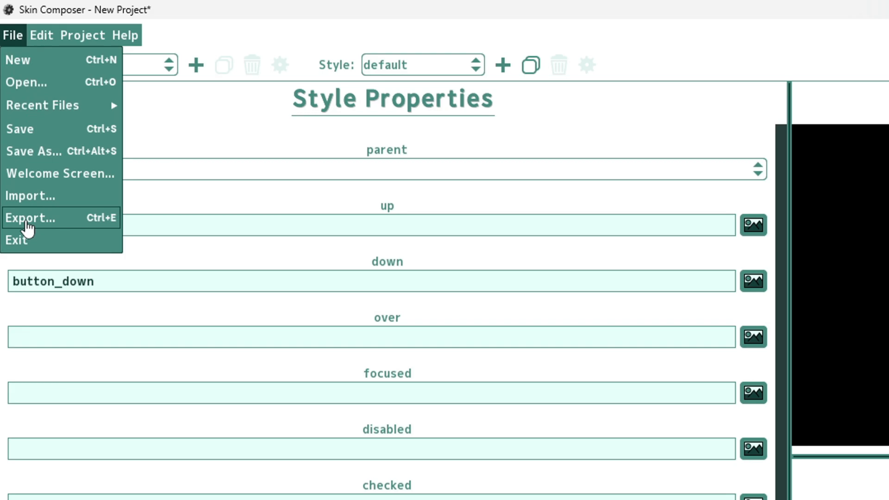
click(30, 217)
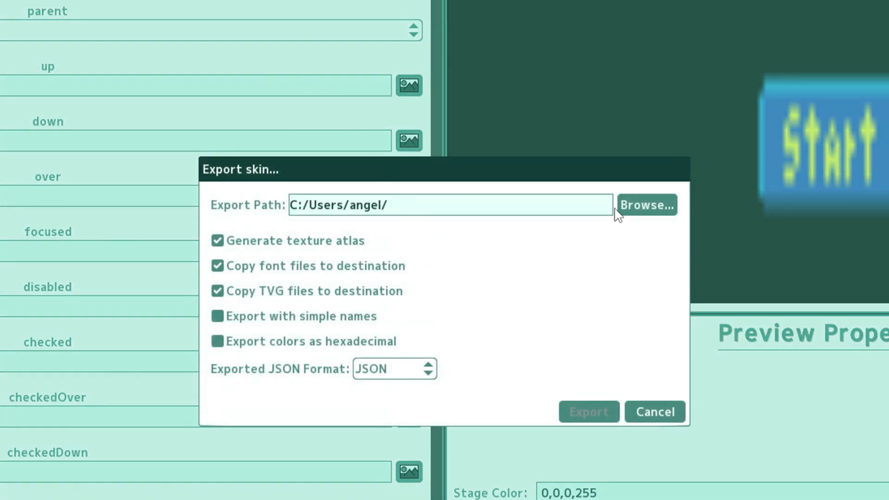
click(645, 204)
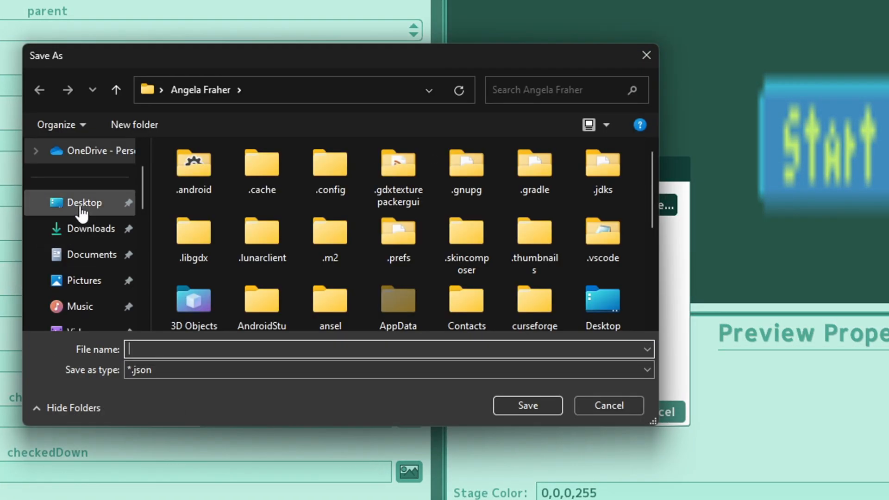
click(84, 202)
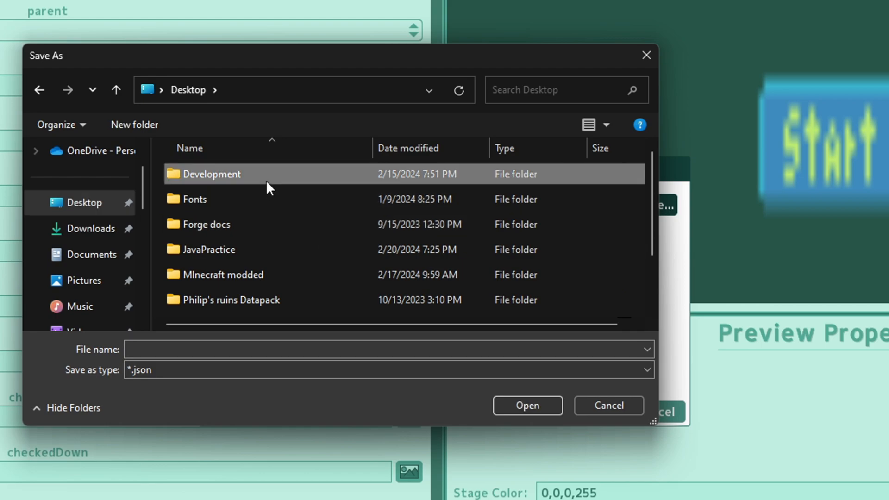
double_click(210, 174)
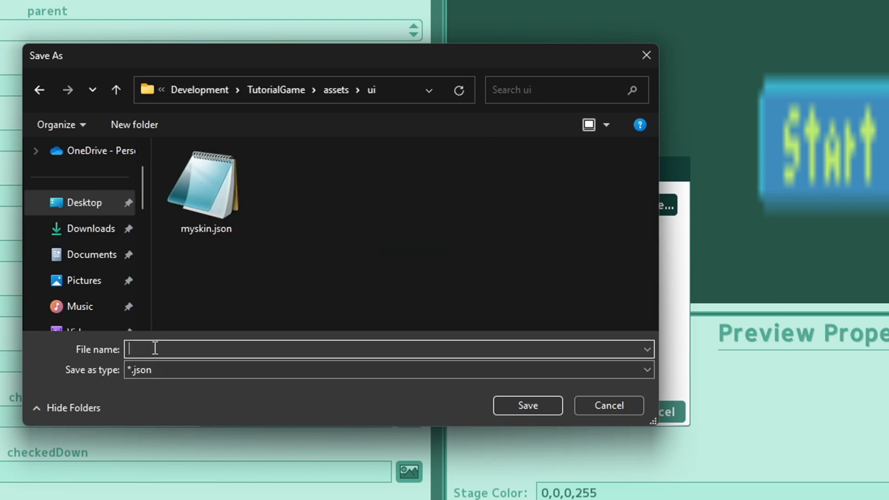
text(buttonStyle.json)
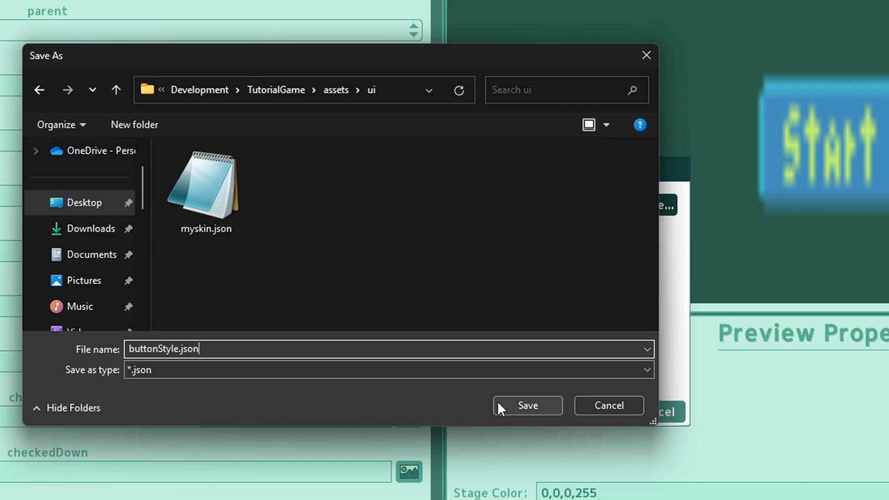
click(526, 406)
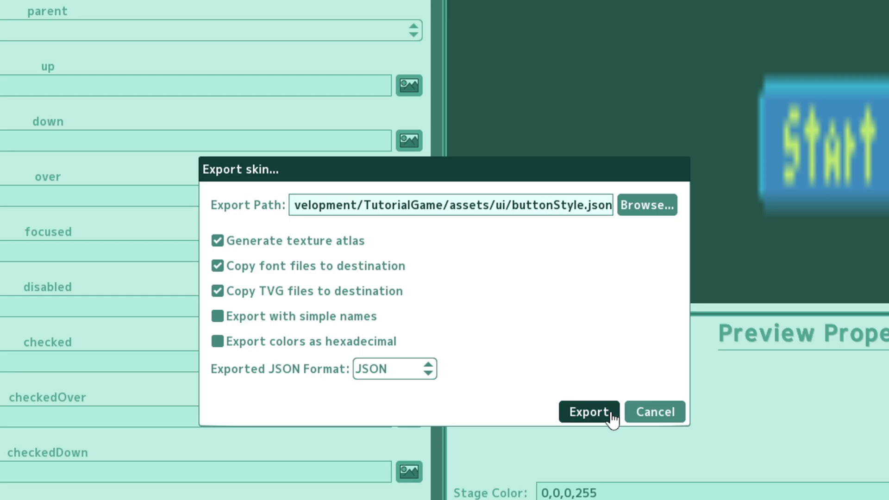
click(588, 412)
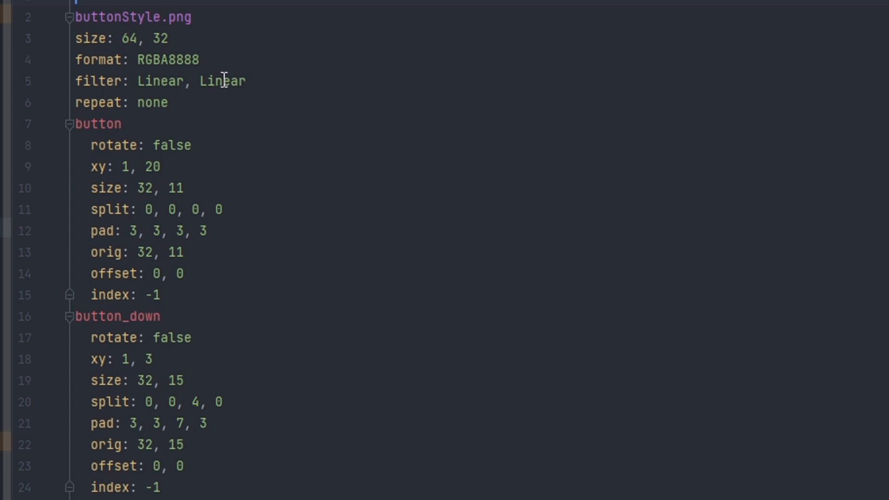
double_click(160, 80)
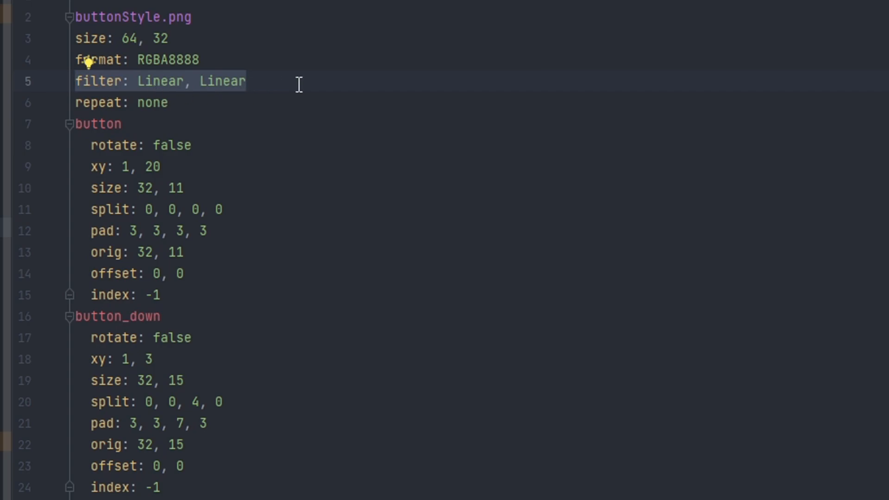
key(Delete)
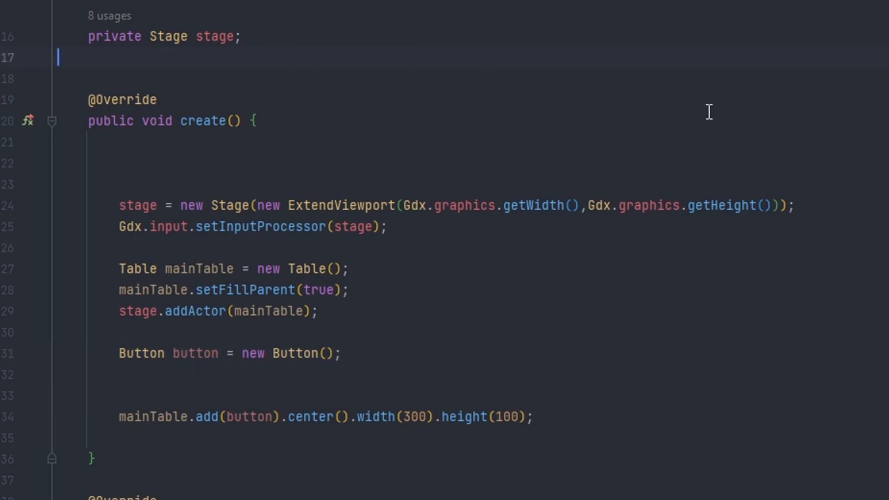
Step: Declare 'private Skin skin;' and assign new Skin(Gdx.files.internal("ui/buttonStyle.json")) in create()
text(private)
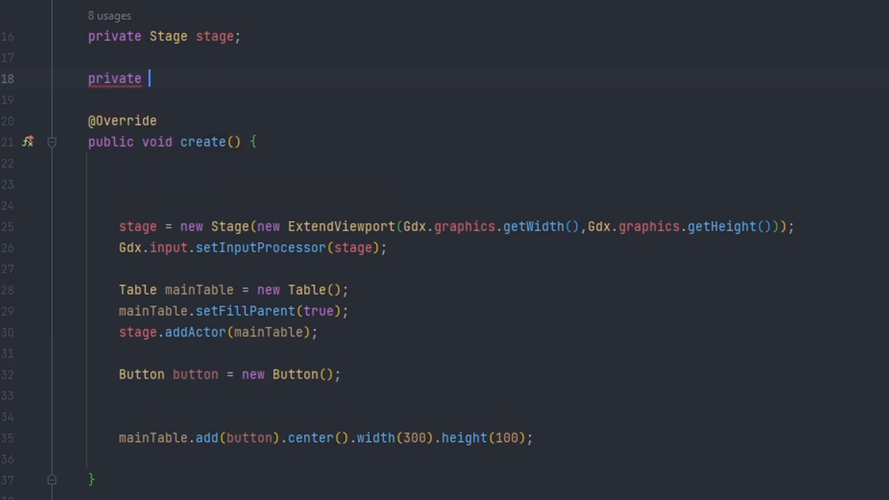
text(Skin s)
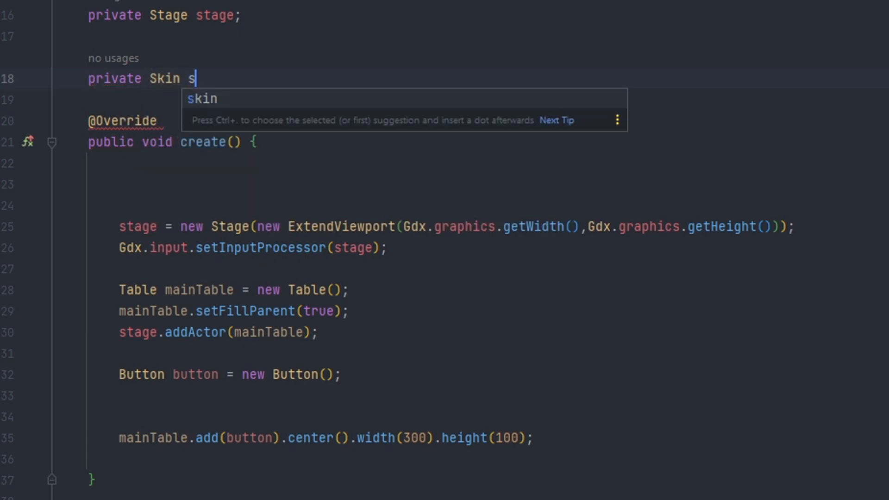
text(kin;)
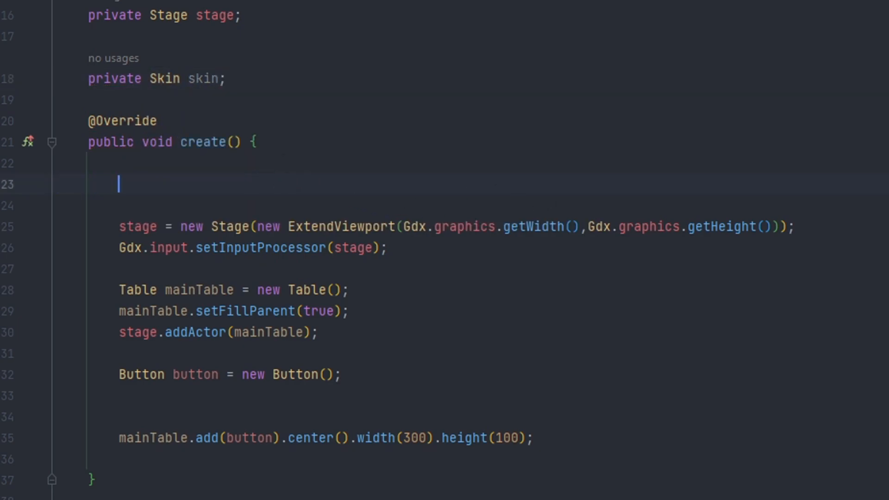
text(skin =)
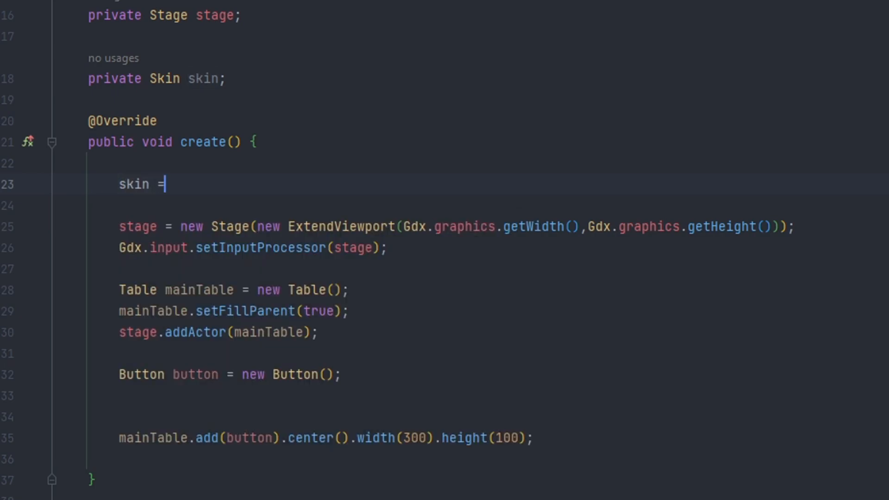
text(new Skin();)
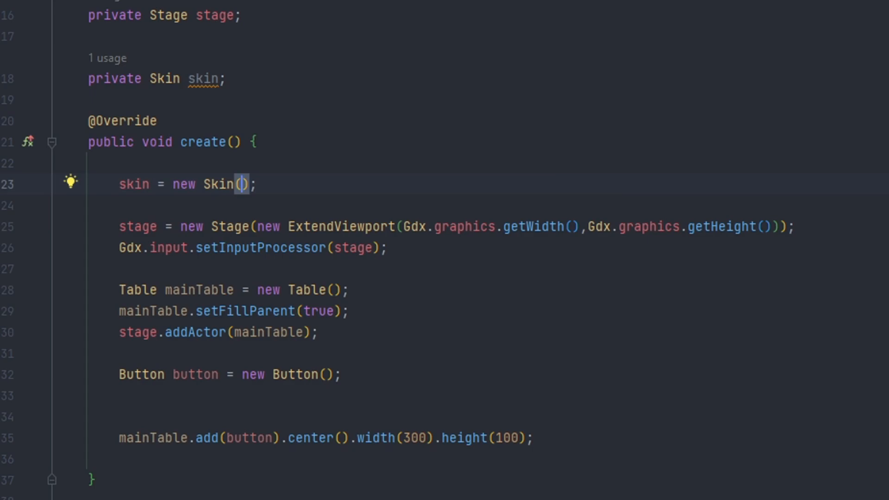
text(Gdx.files.internal(")
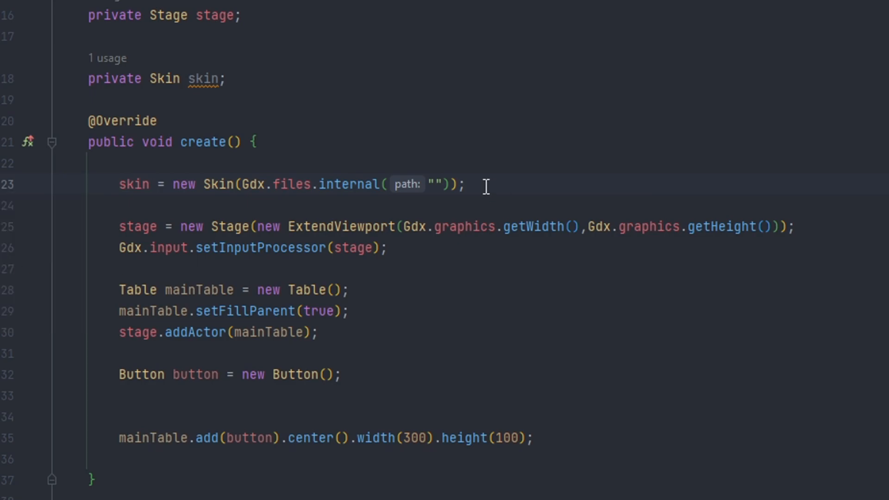
text(ui/buttonStyle.json)
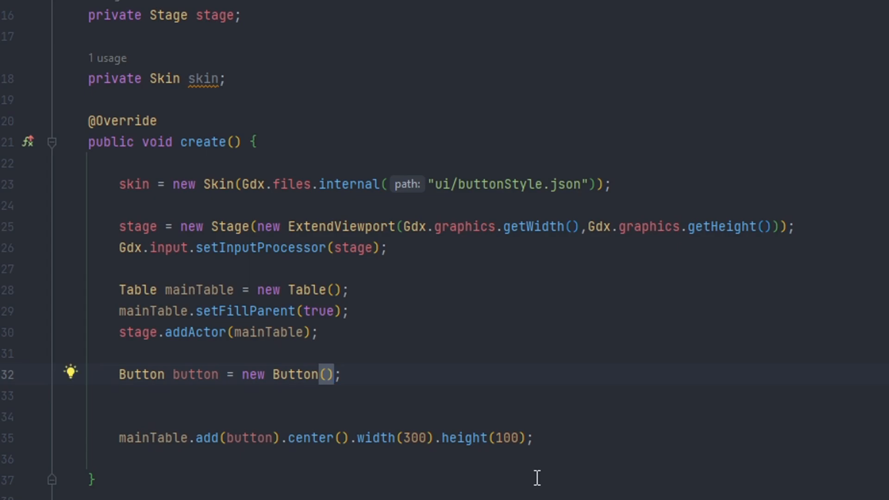
Step: Pass skin to new Button() and open buttonStyle.json showing the up/down drawables
text(skin)
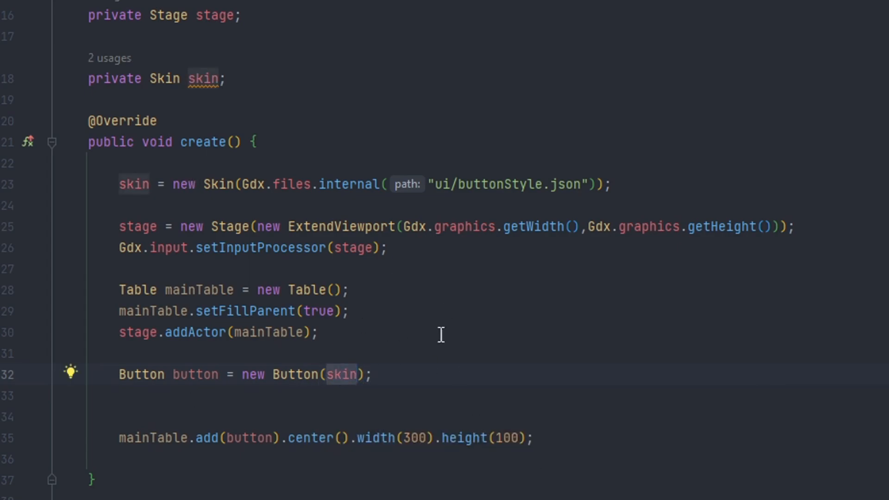
click(350, 373)
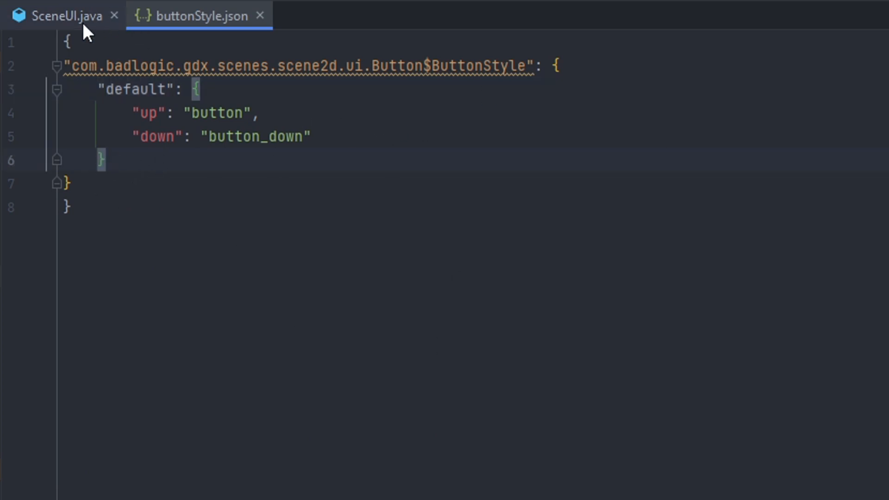
Step: Change the Button constructor in SceneUI.java to skin.get("default", Button.ButtonStyle.class)
click(57, 16)
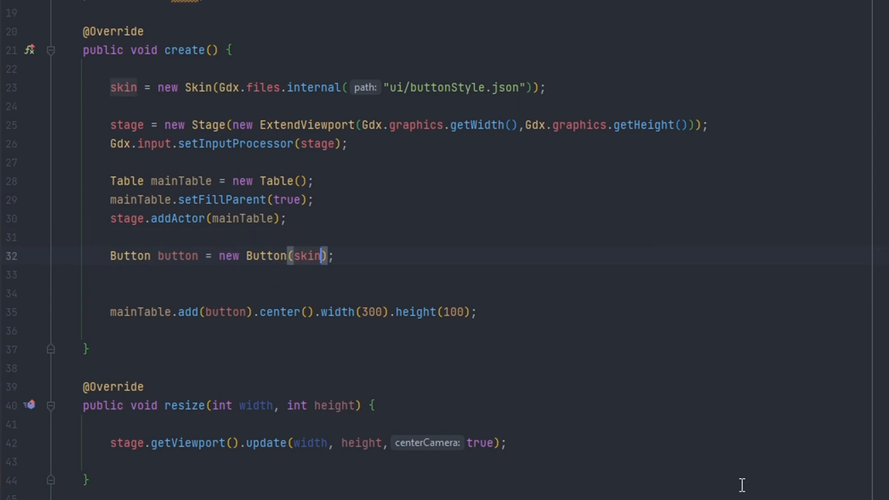
text(.get()
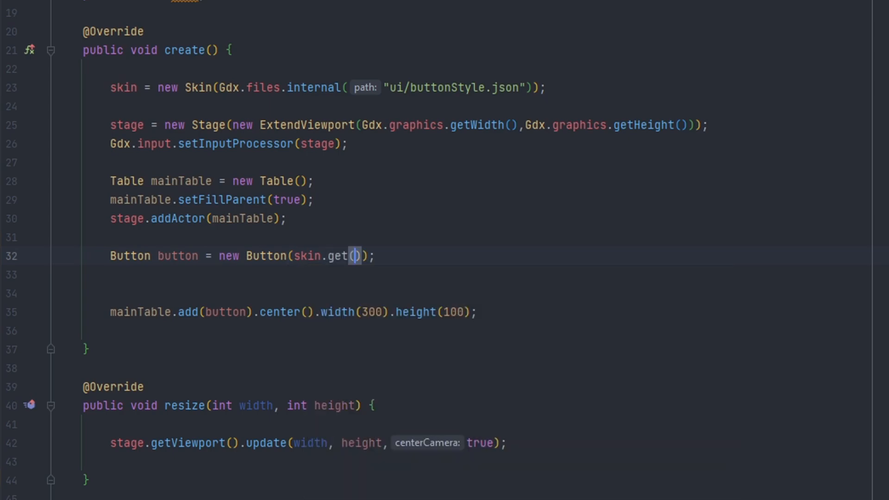
text(But)
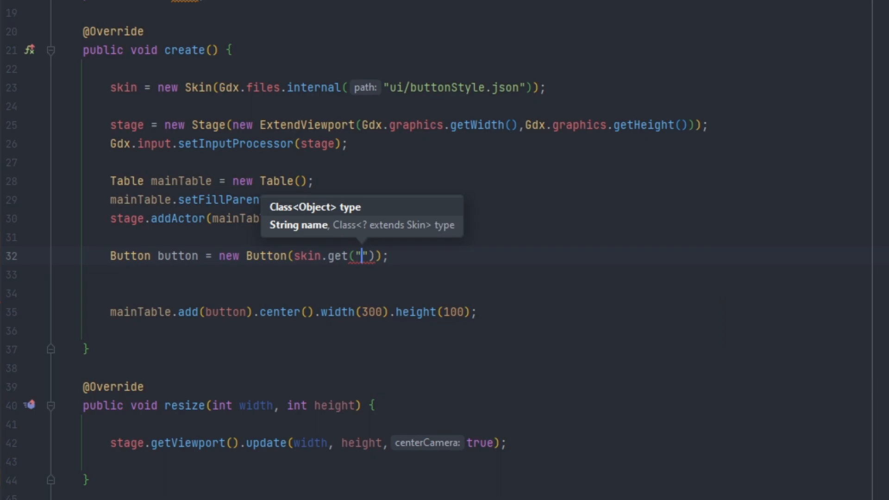
text(default",Button.ButtonStyle.class)
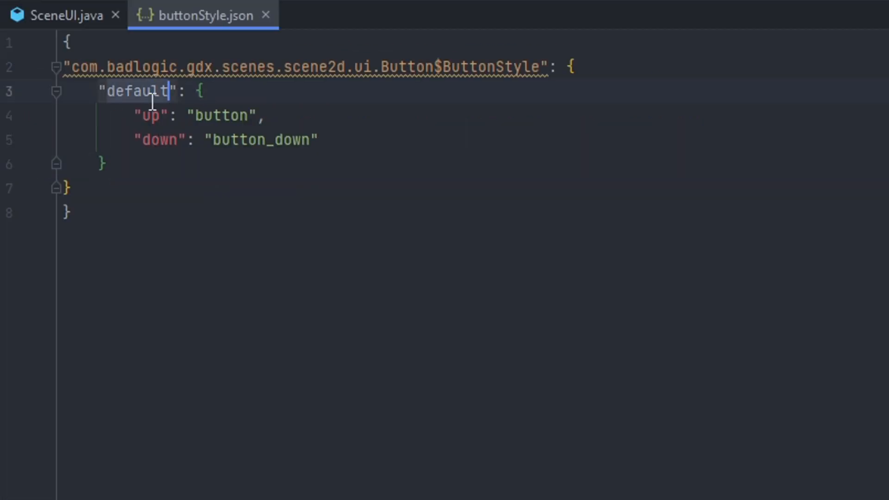
click(62, 15)
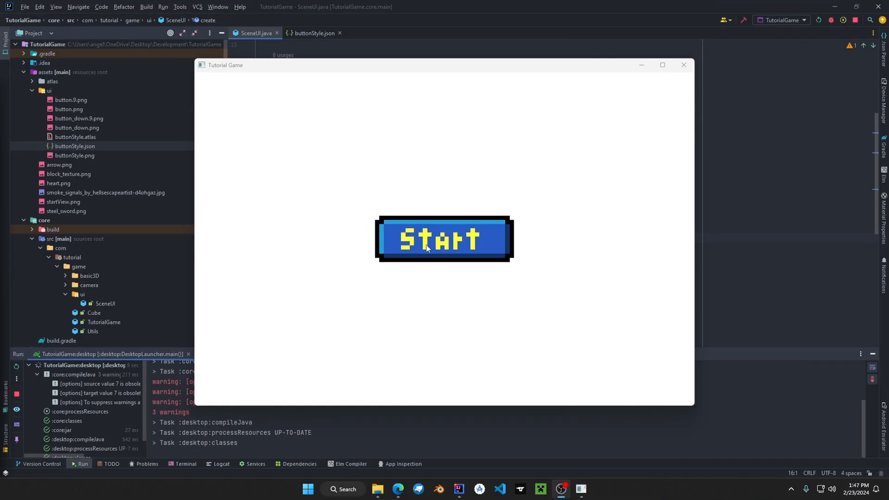
mouse_move(435, 173)
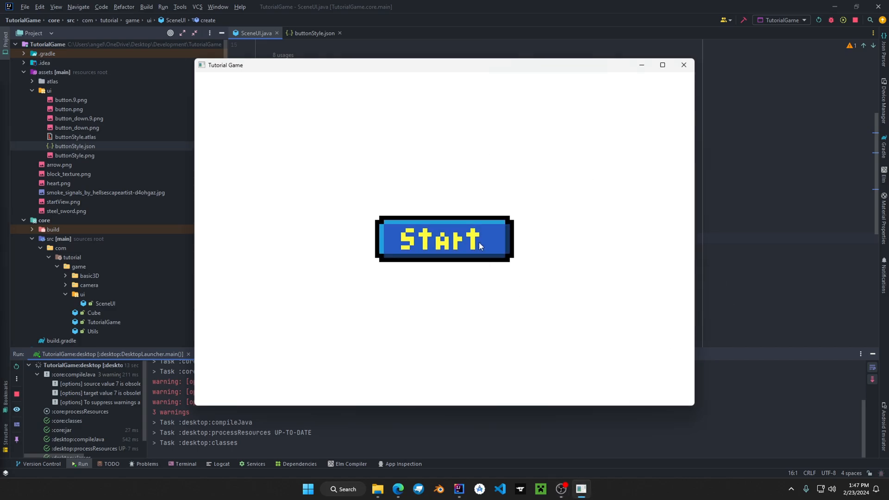
Step: Press the Start button to see its down image, then maximize the Tutorial Game window
click(444, 239)
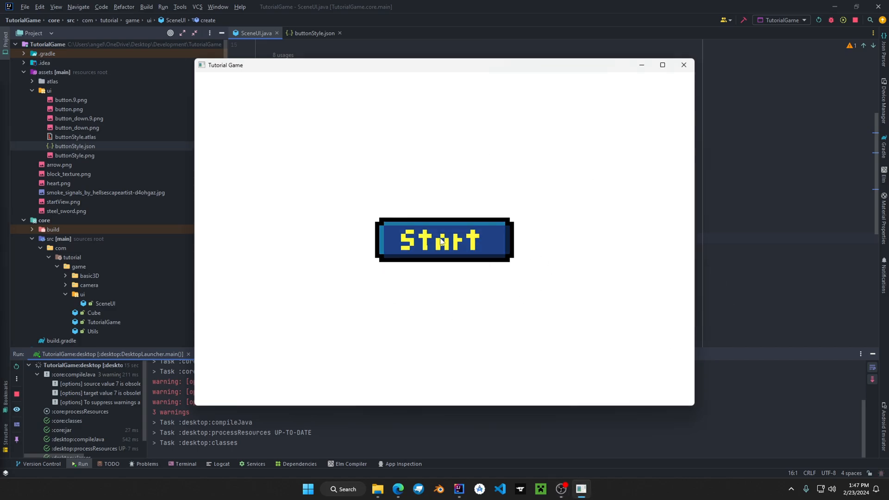
click(661, 65)
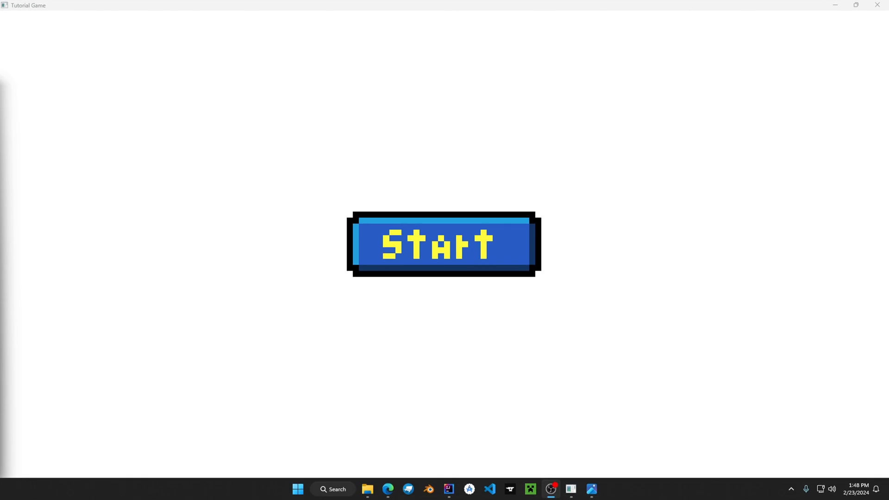